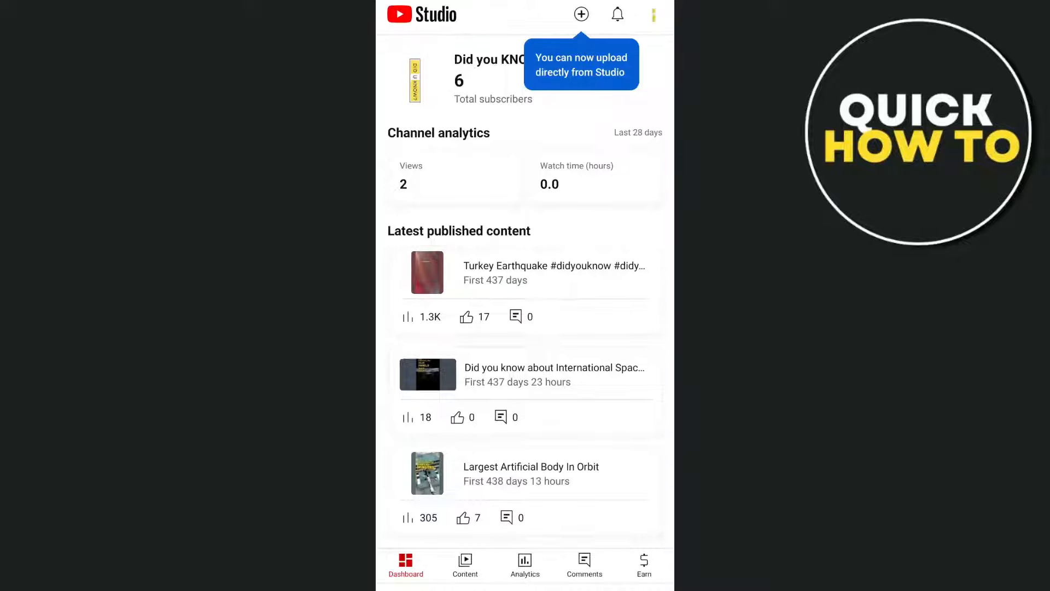
- Exit the YouTube Studio app on the phone with the Home key
key("Home")
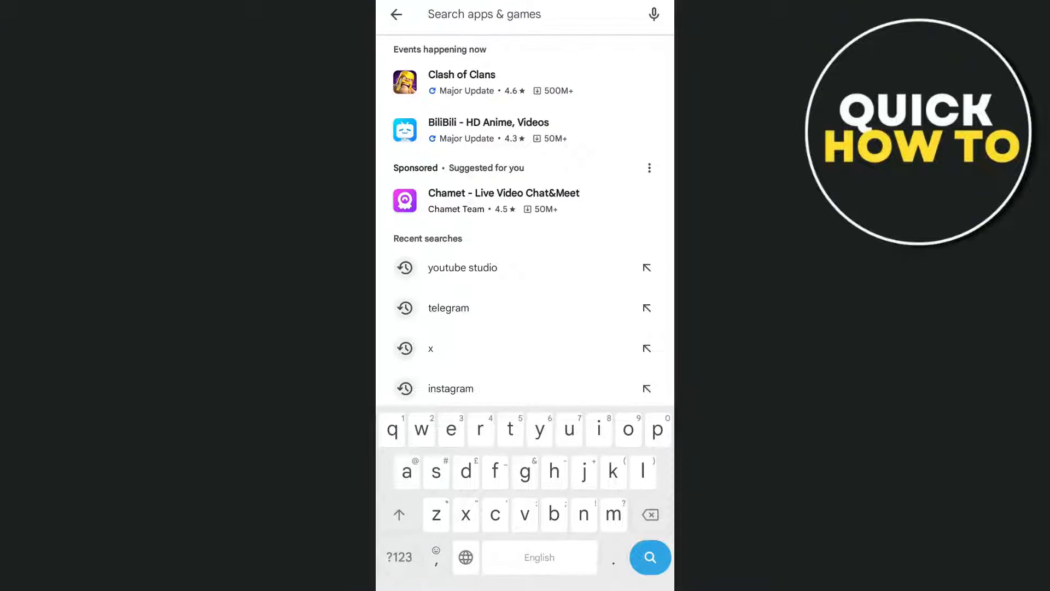
- Search Play Store for 'youtube', pick the YouTube Studio suggestion, and launch the app
type("you")
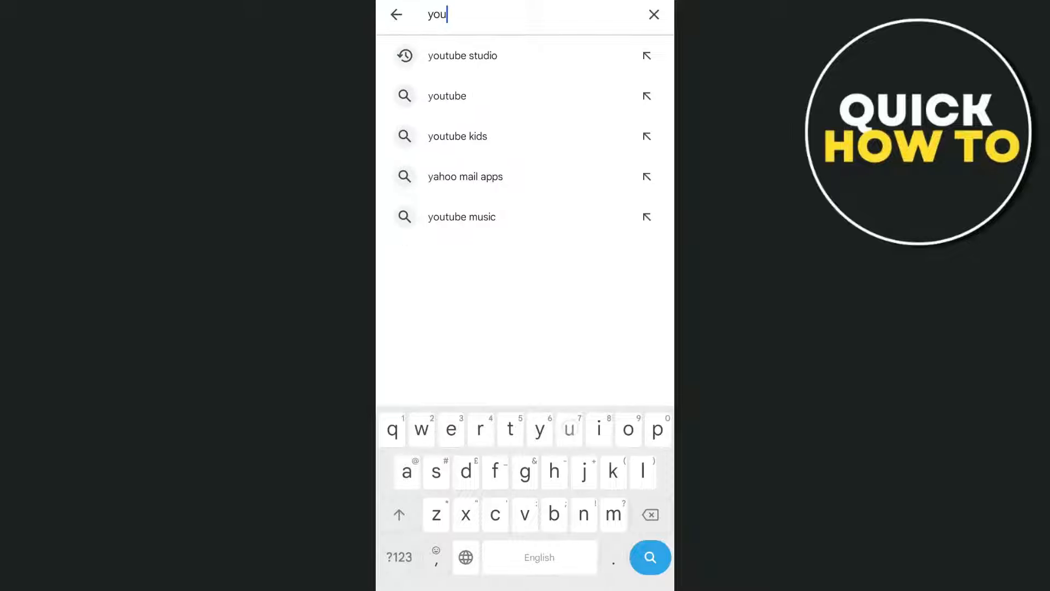
type("tube")
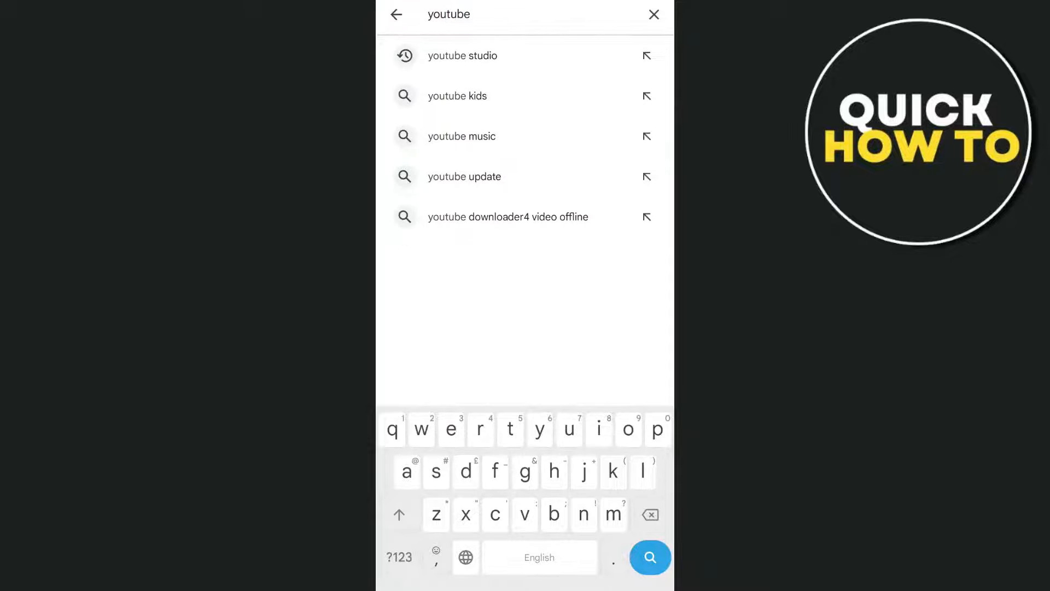
left_click(462, 56)
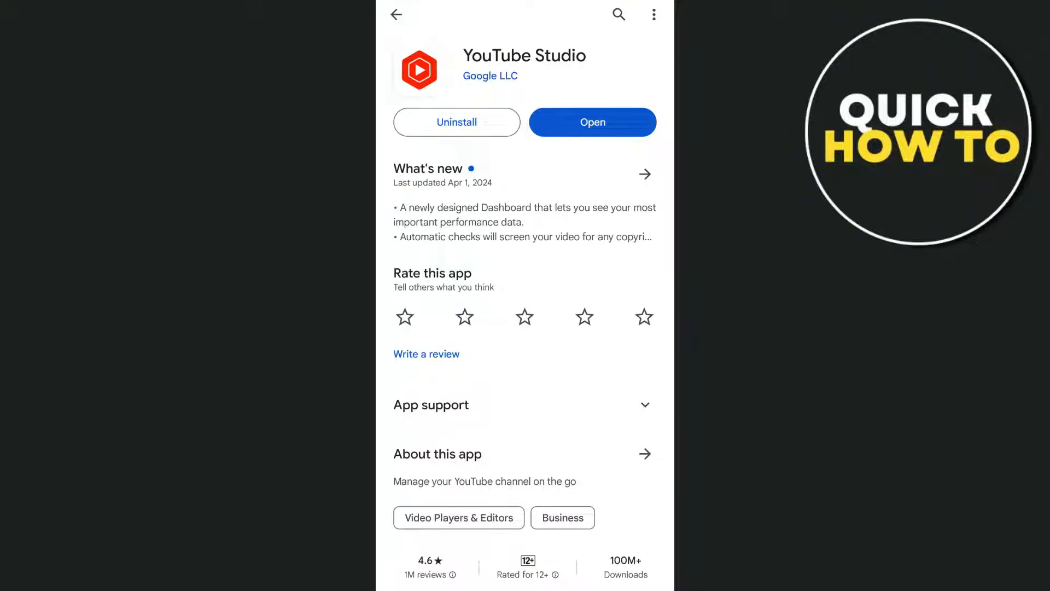
left_click(592, 122)
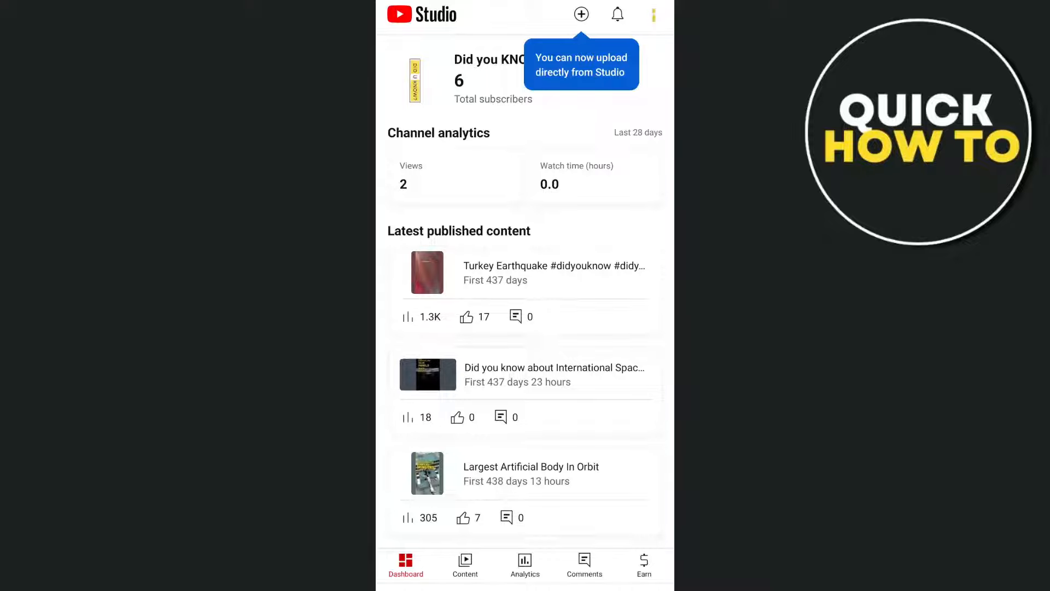
- Open Content, then choose an option from the International Space Station video's three-dot menu
left_click(465, 565)
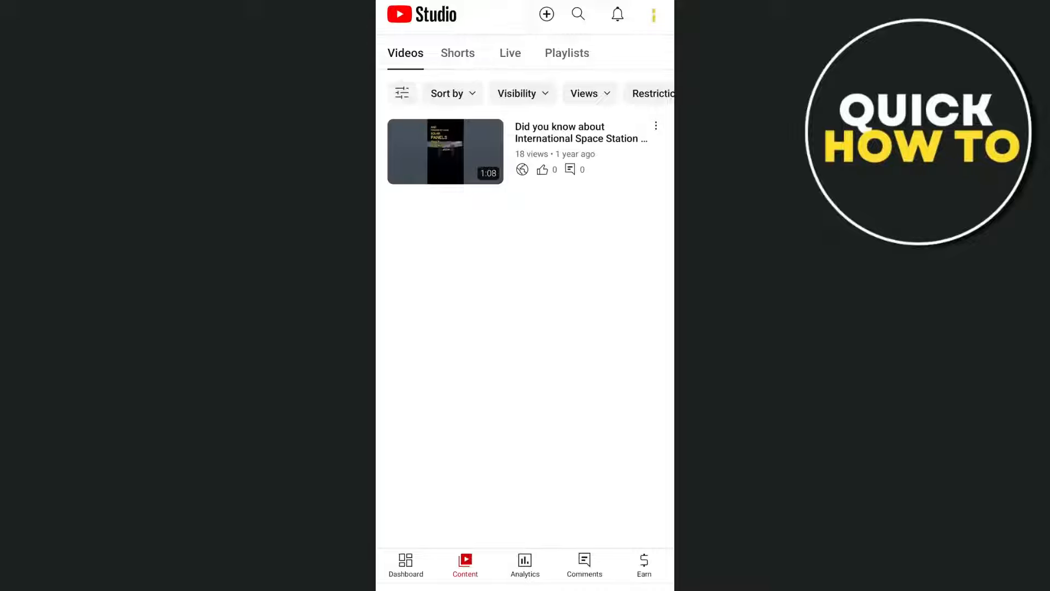
left_click(656, 126)
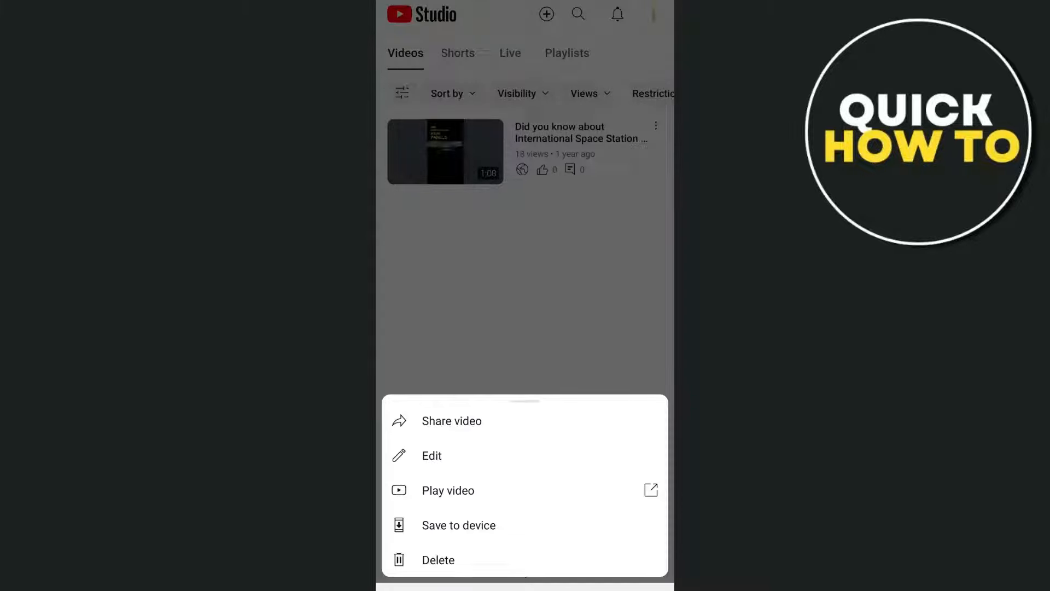
left_click(432, 456)
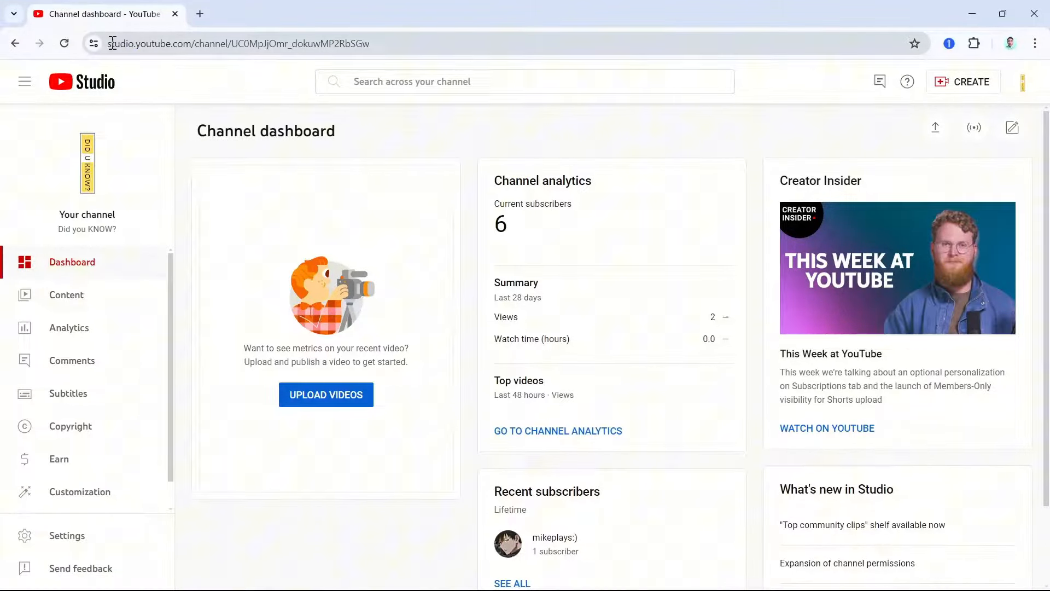
left_click(237, 44)
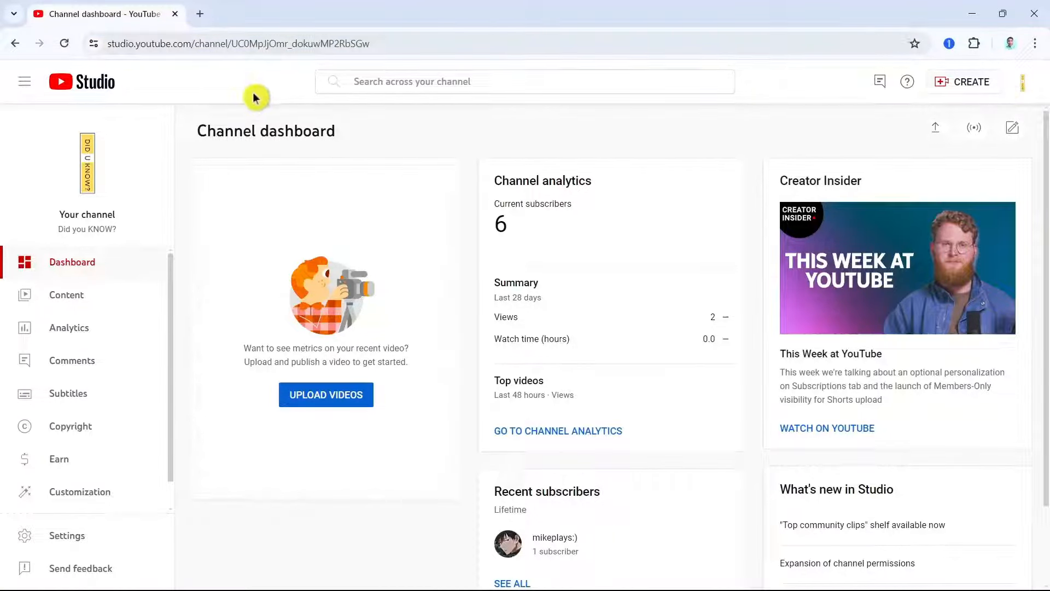
mouse_move(1021, 82)
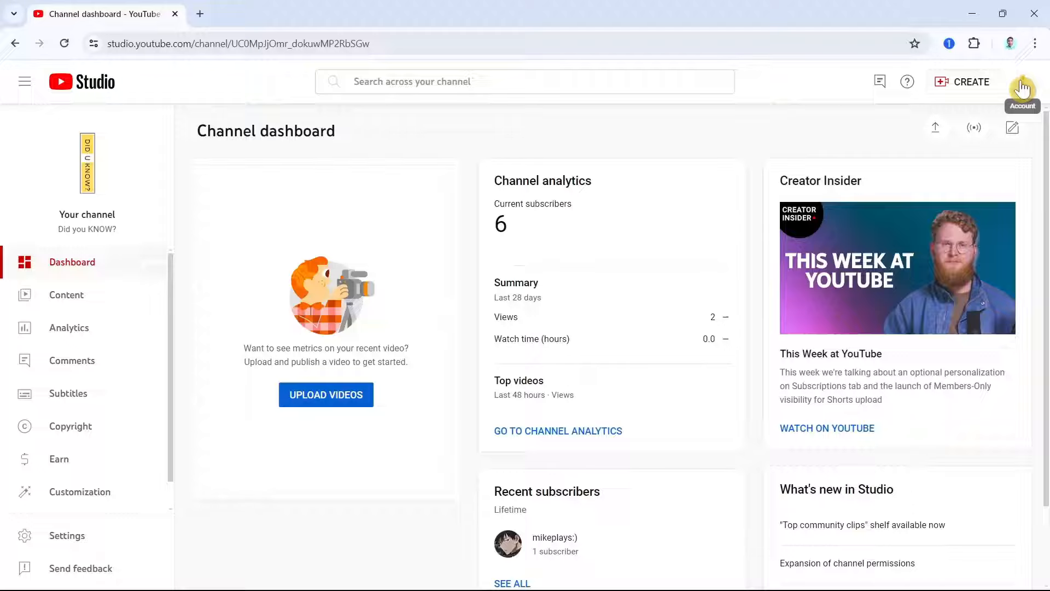
mouse_move(491, 284)
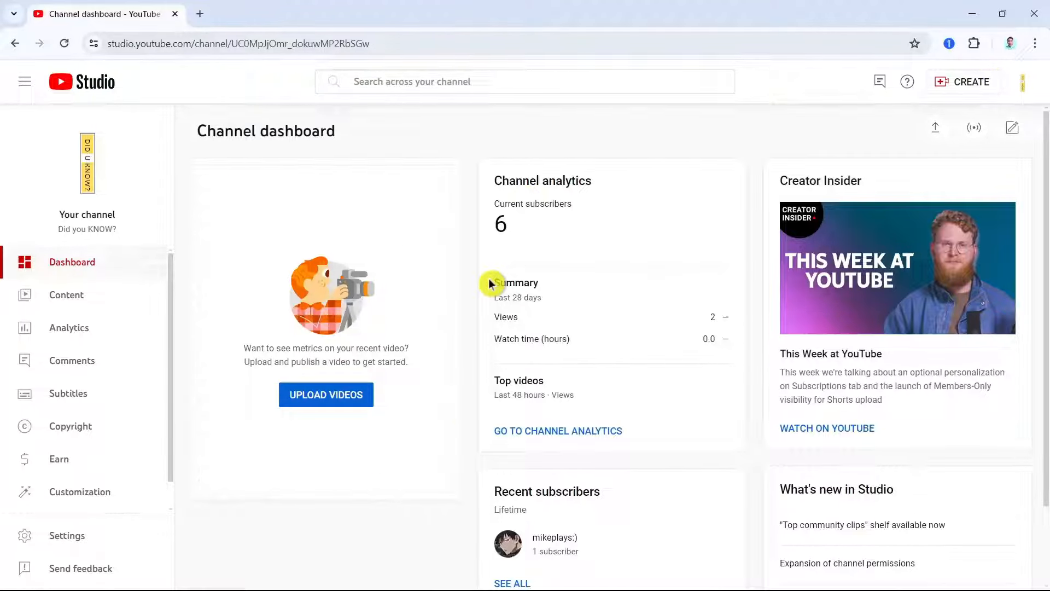
mouse_move(88, 305)
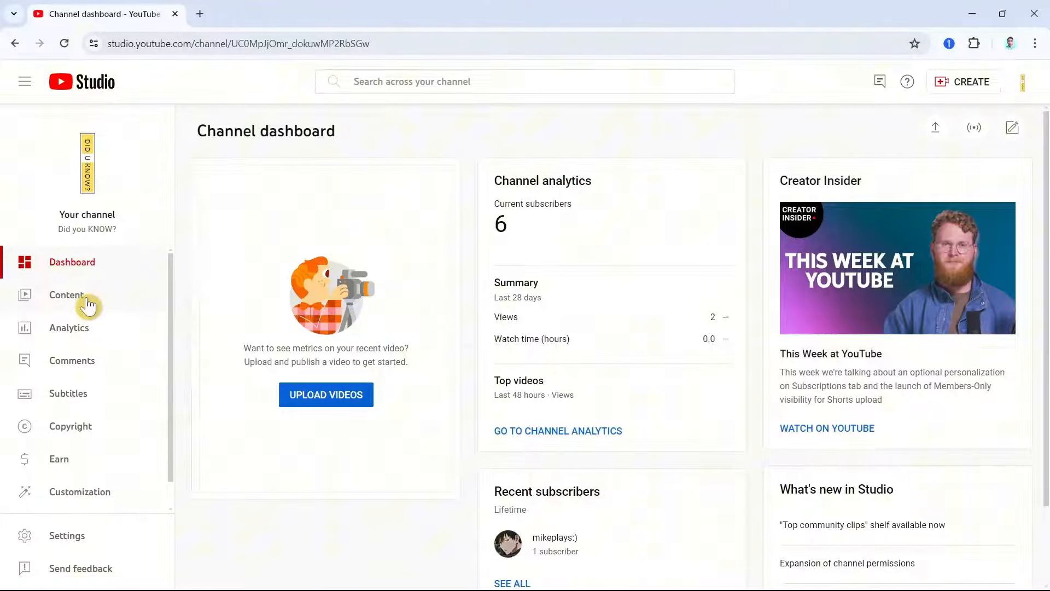
- Open the International Space Station video's details from Content and scroll to the thumbnail options
left_click(66, 295)
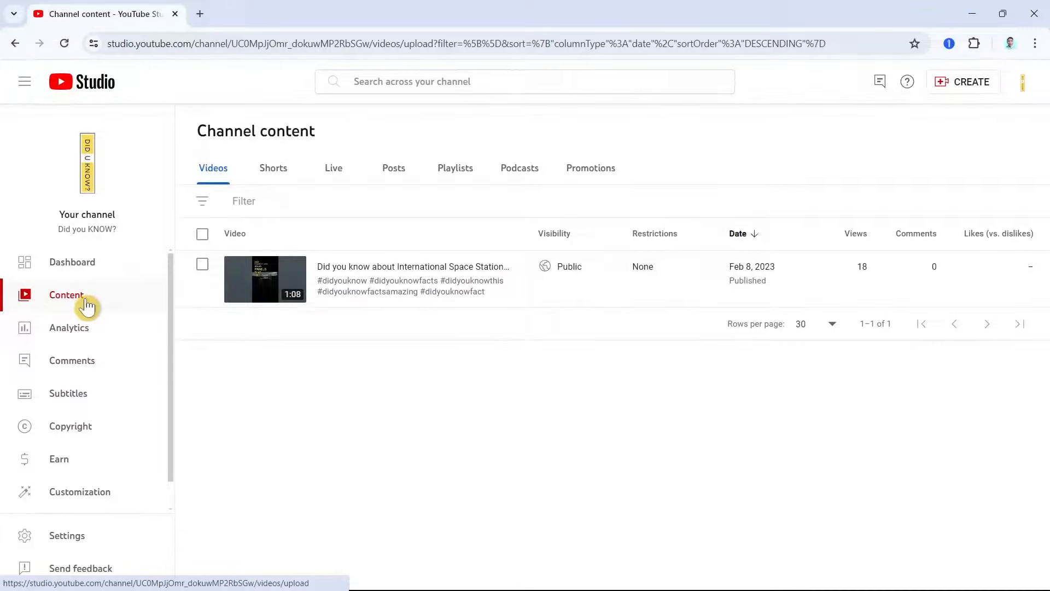
mouse_move(475, 348)
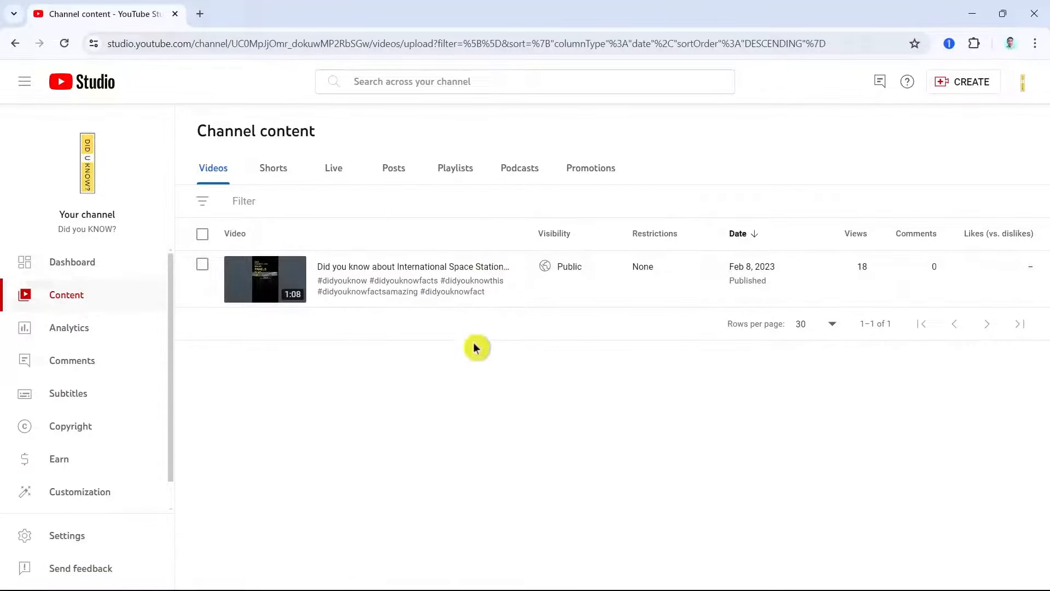
mouse_move(702, 296)
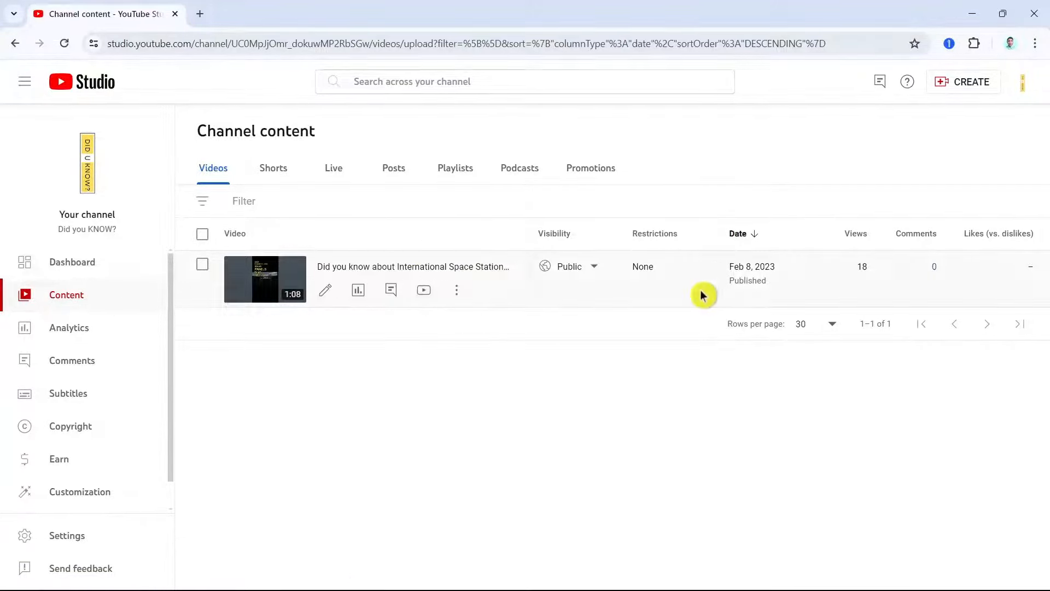
mouse_move(730, 274)
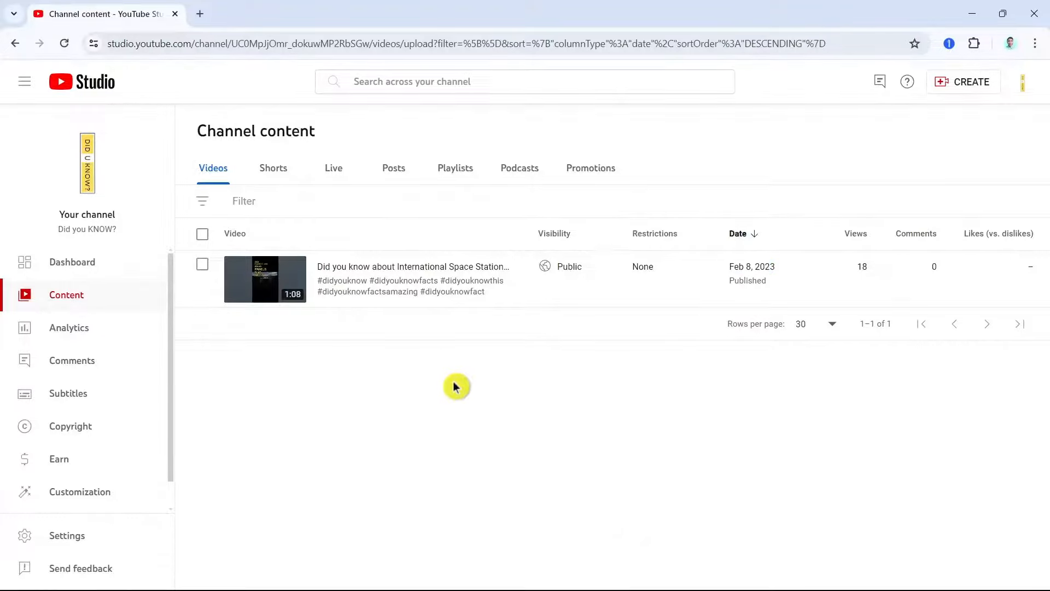
mouse_move(305, 279)
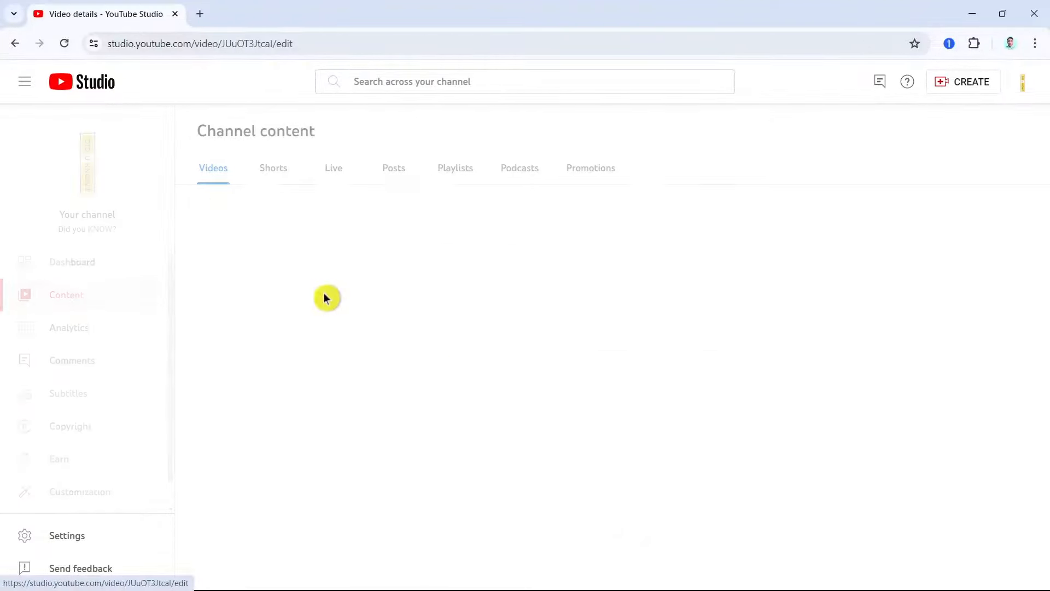
left_click(326, 298)
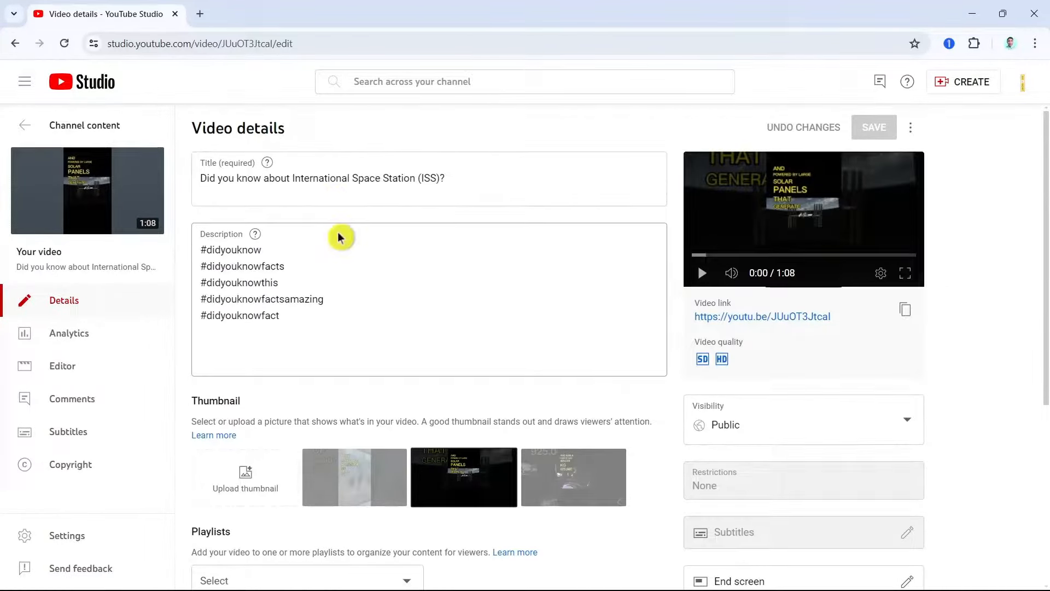
scroll("down", 3)
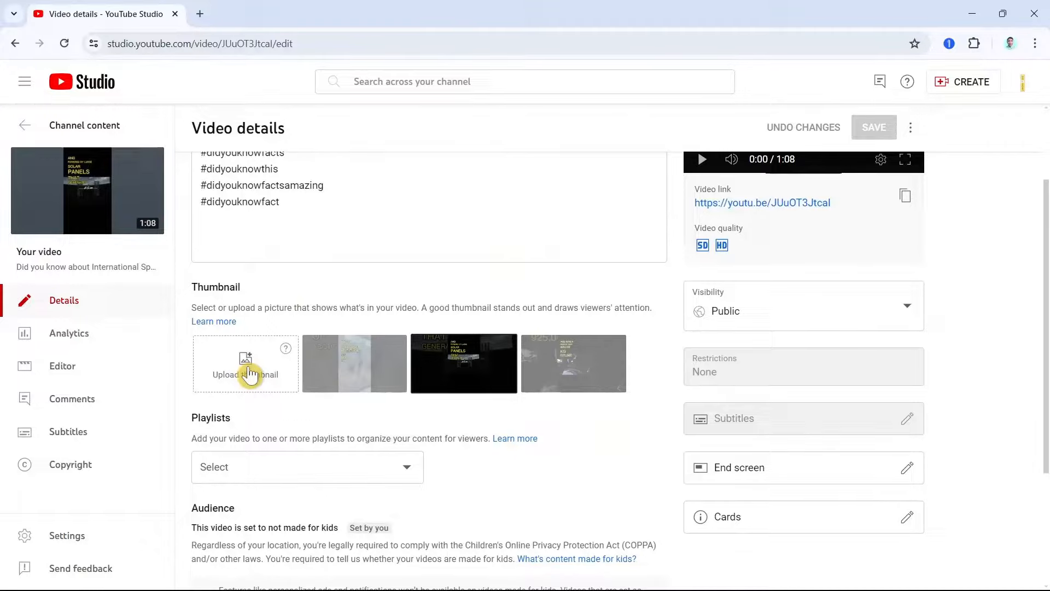
left_click(245, 363)
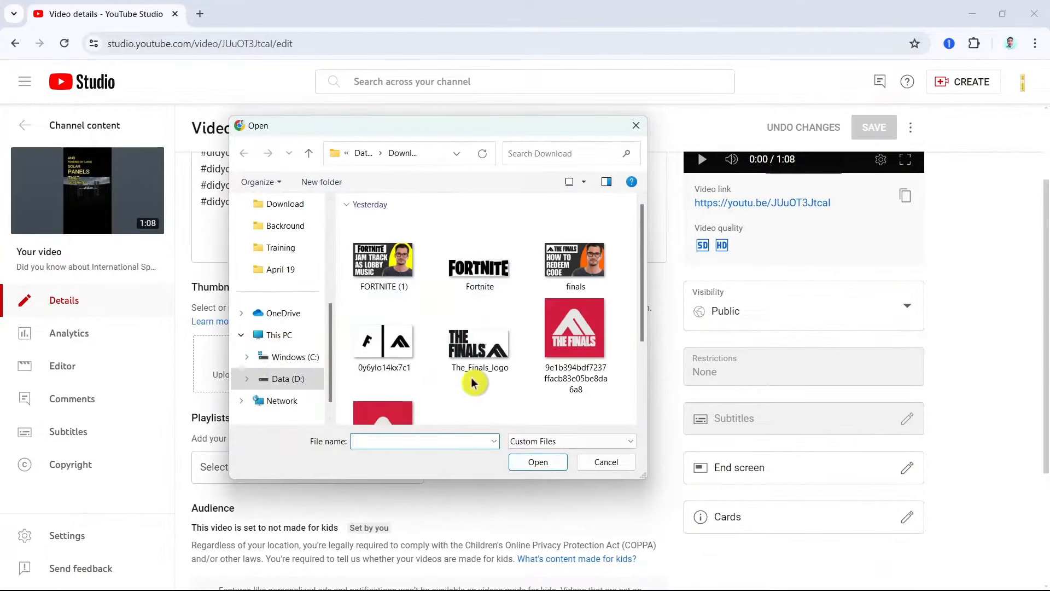
left_click(605, 461)
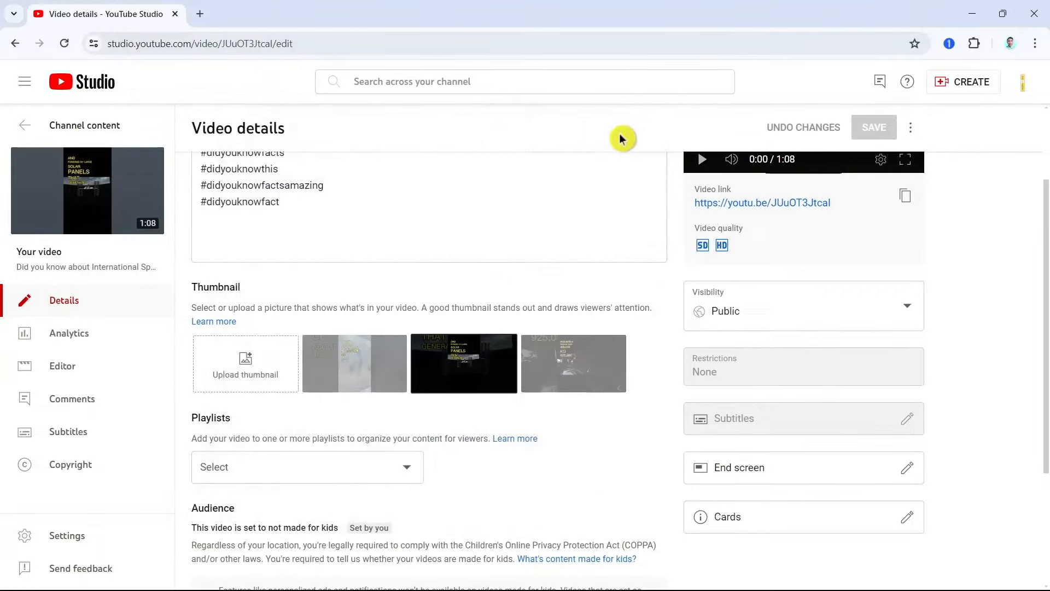
mouse_move(566, 498)
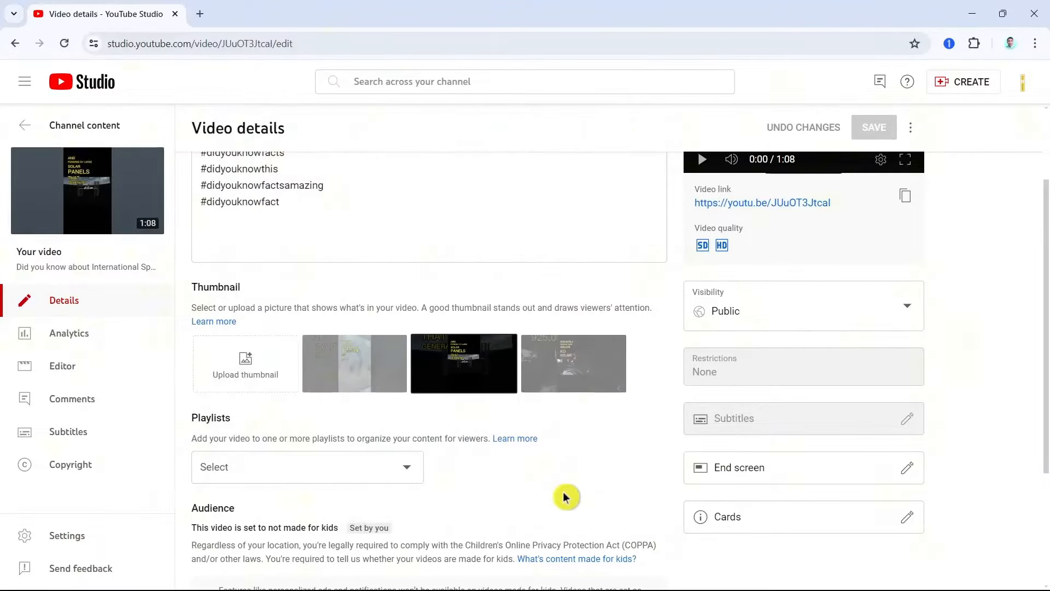